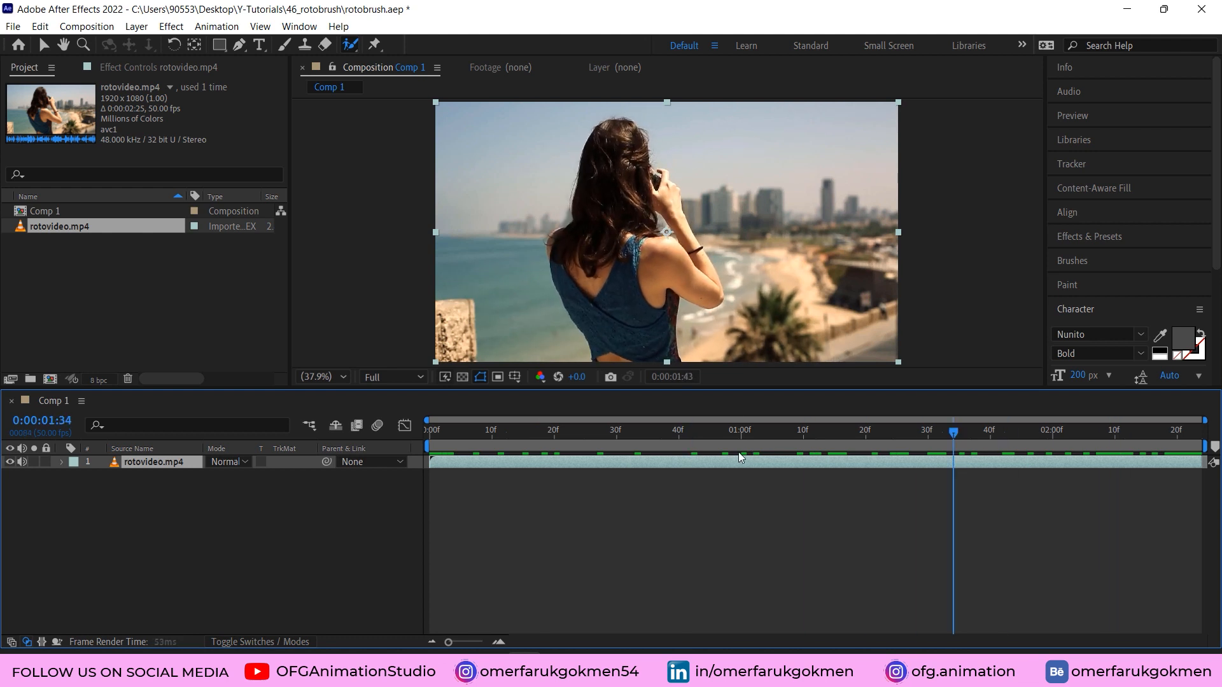
- Move the current time to 0:00:01:07 before opening rotovideo.mp4 in the Layer panel
left_click(553, 429)
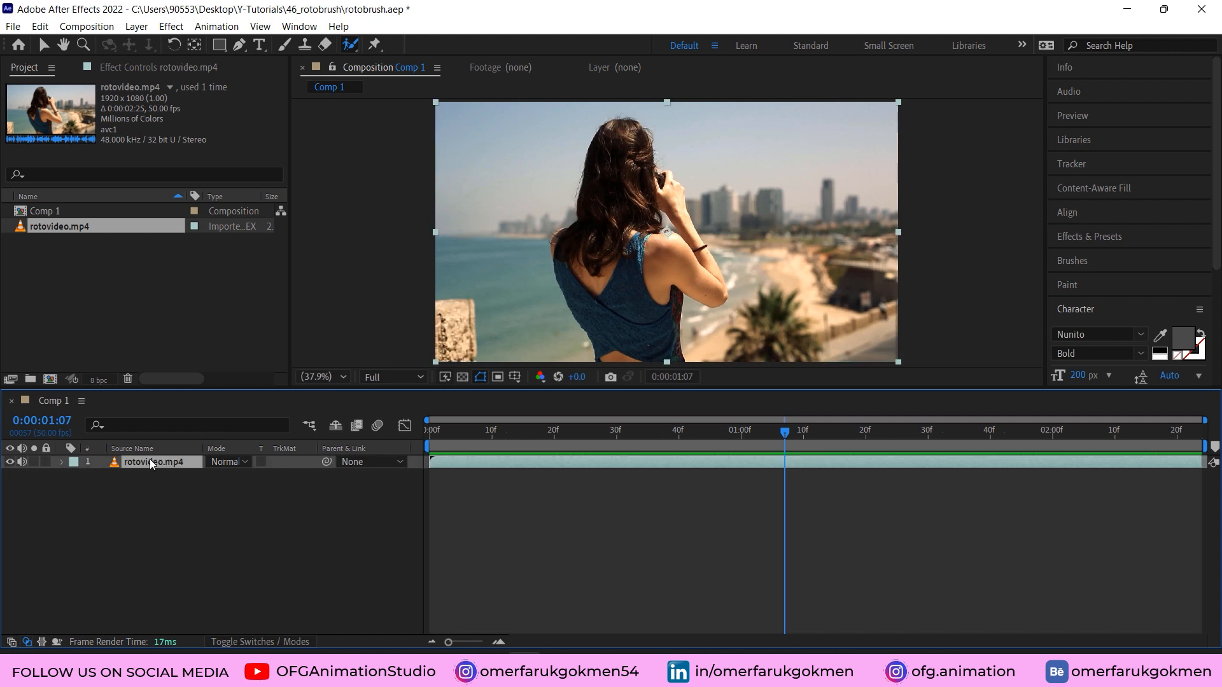
mouse_move(554, 125)
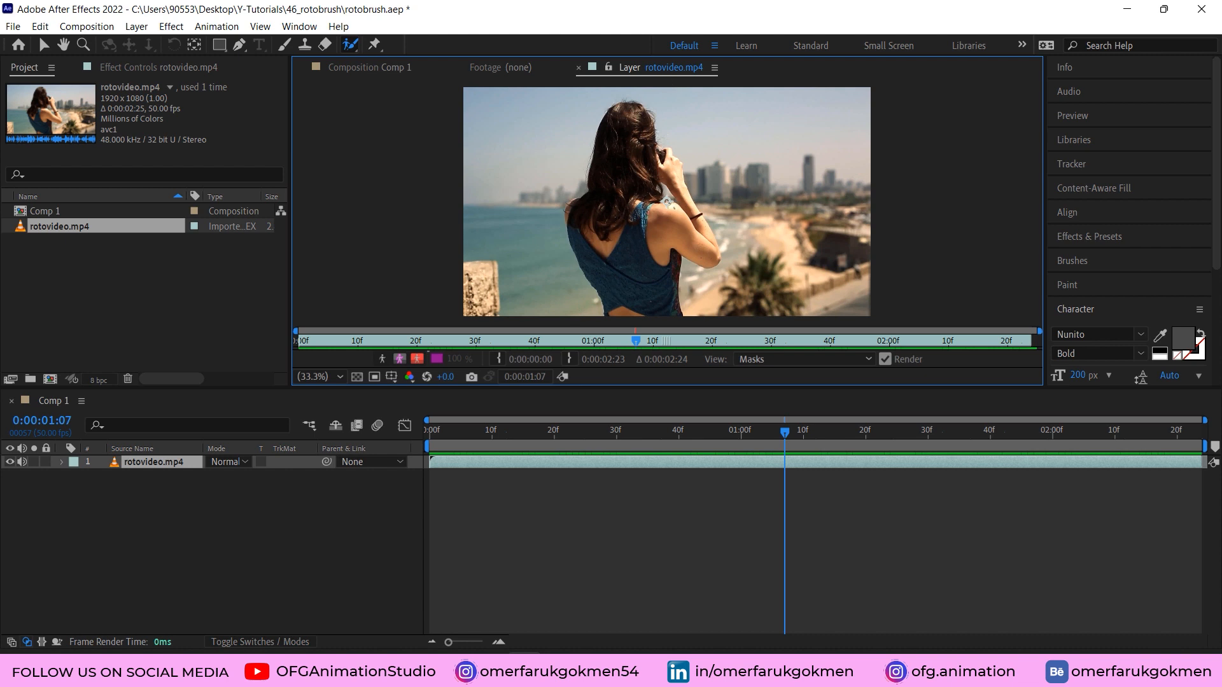
- Paint a Roto Brush selection over the girl and correct the matte gap beside her shoulder
left_click(349, 44)
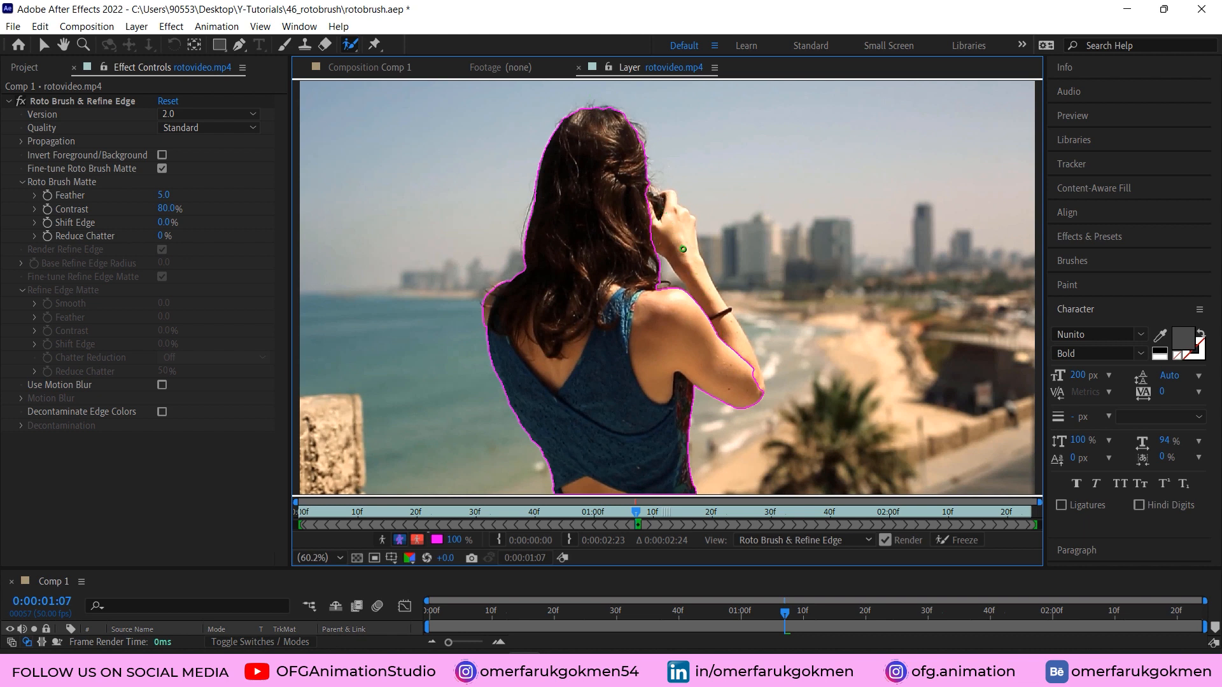
left_click_drag(681, 243, 747, 353)
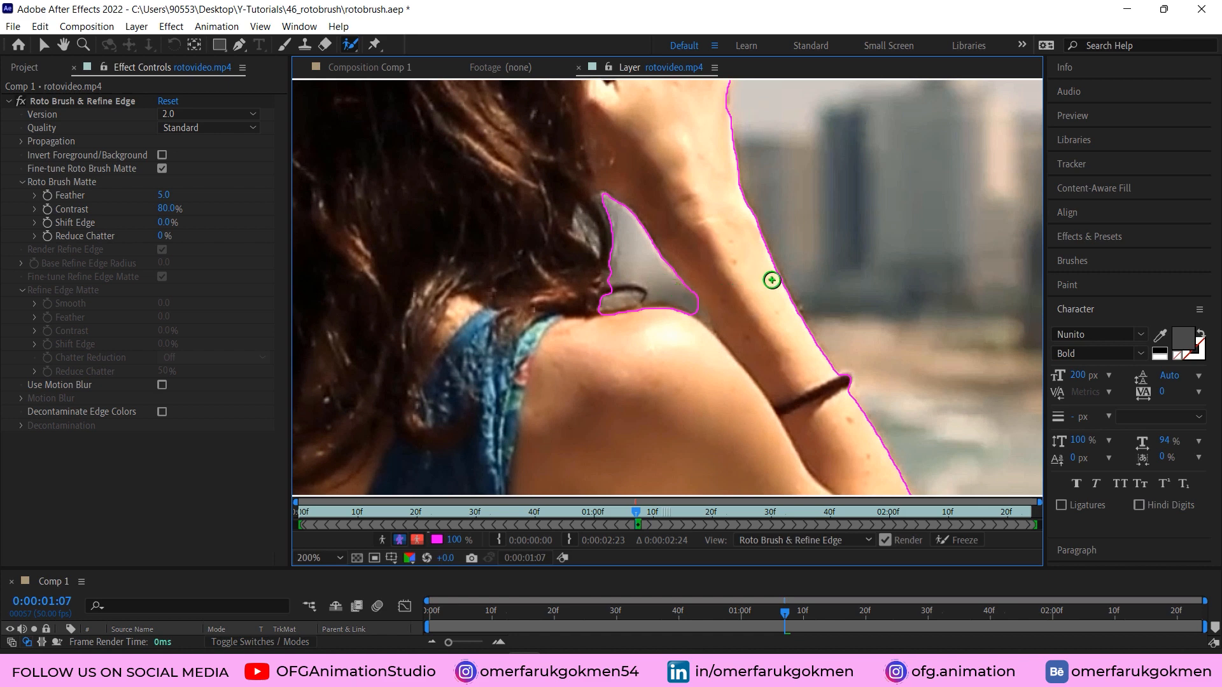
mouse_move(913, 266)
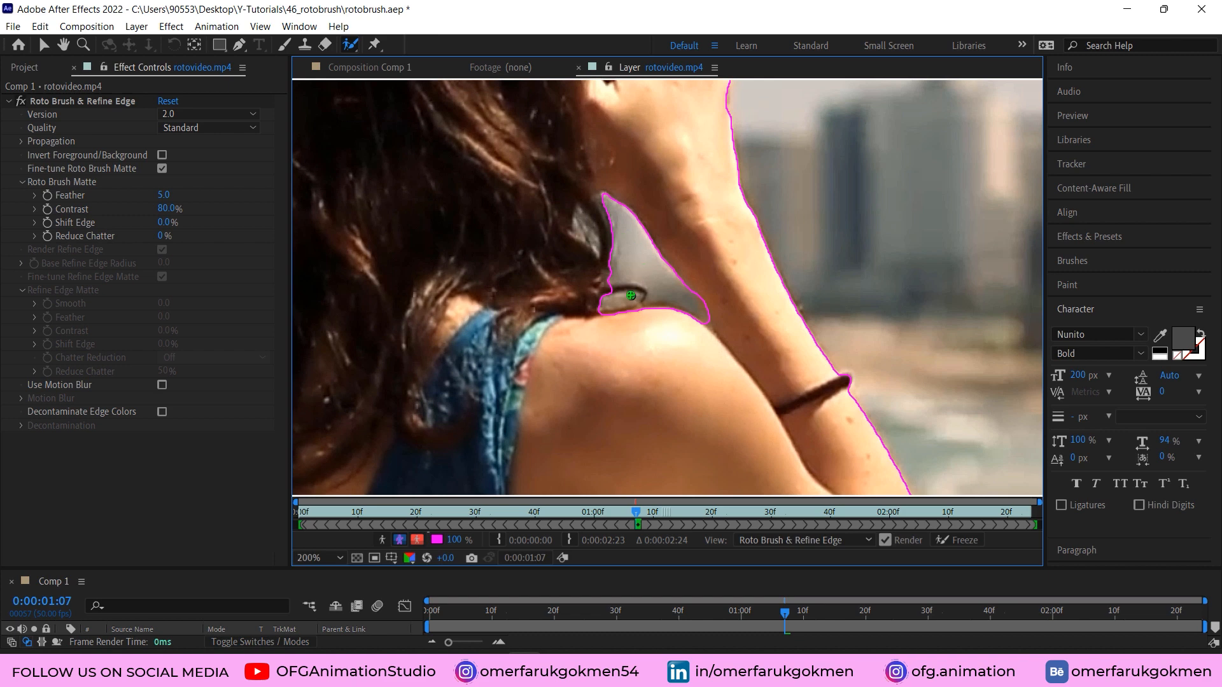
left_click_drag(609, 302, 632, 305)
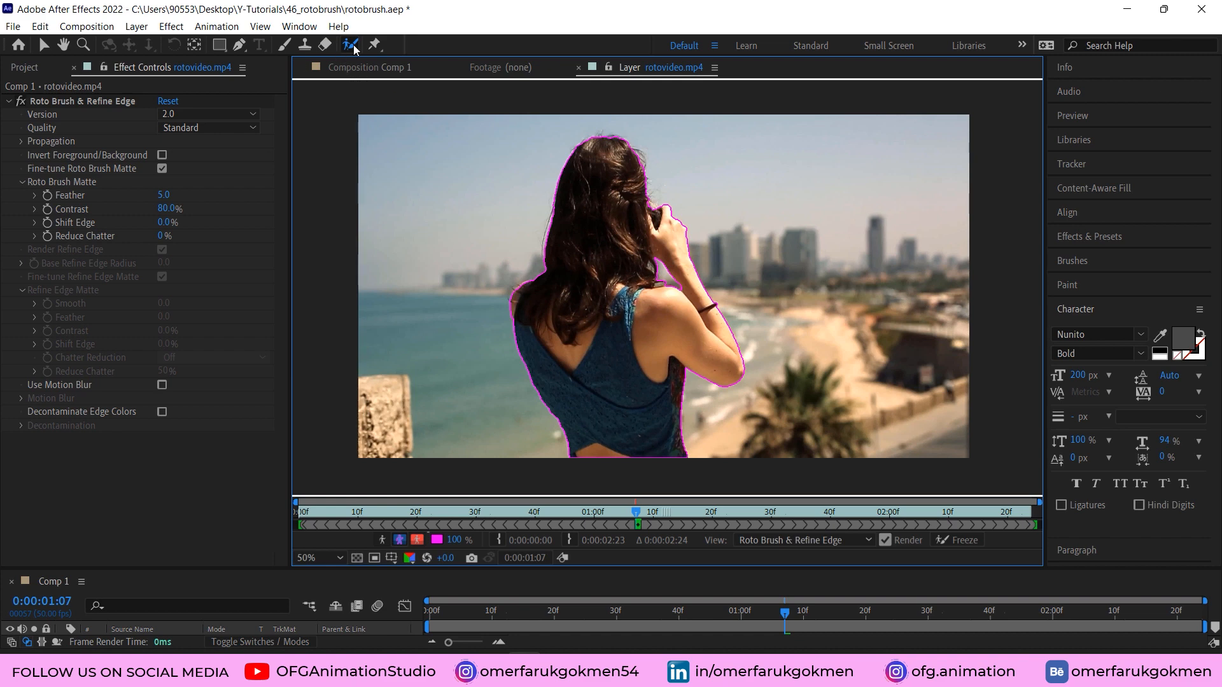
- Brush Refine Edge along the flyaway strands atop her hair, then return to 50% view
left_click(351, 44)
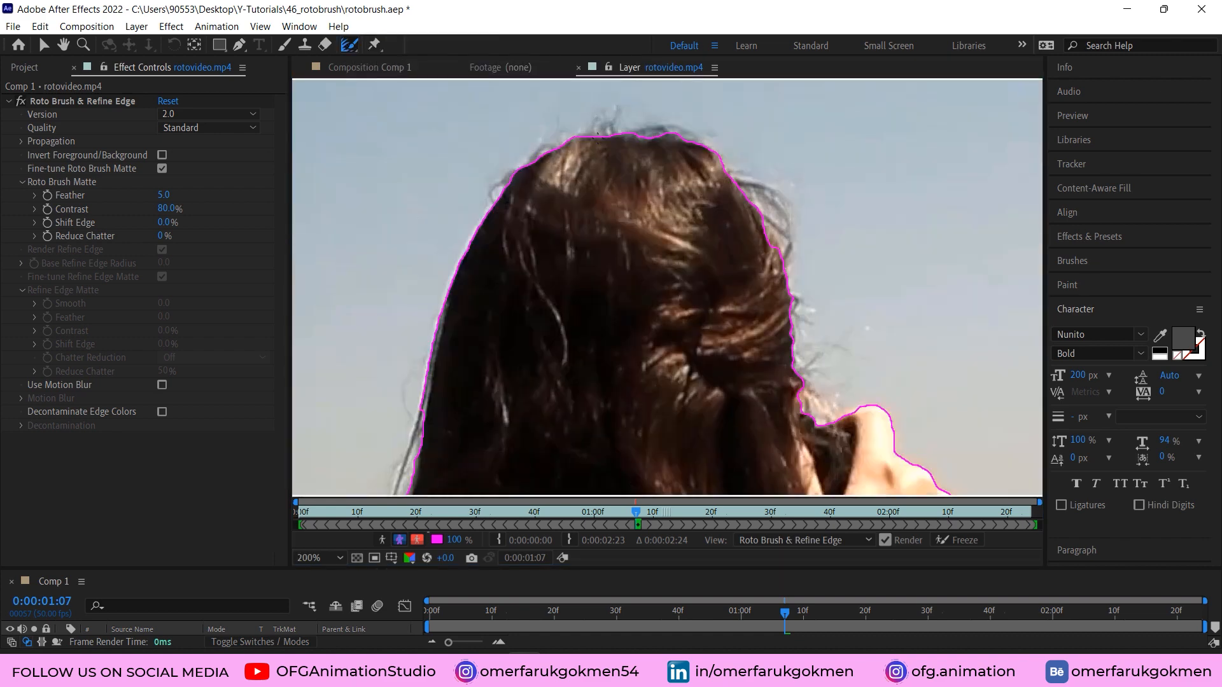
left_click_drag(499, 188, 569, 129)
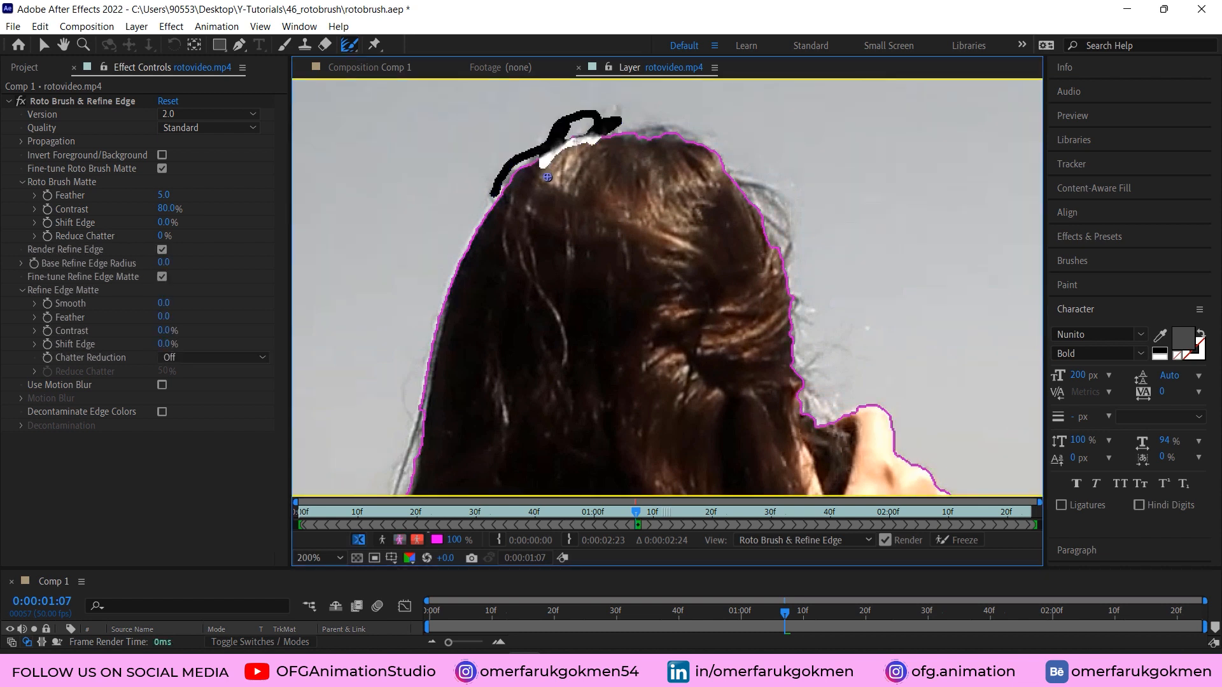
left_click_drag(569, 125, 600, 144)
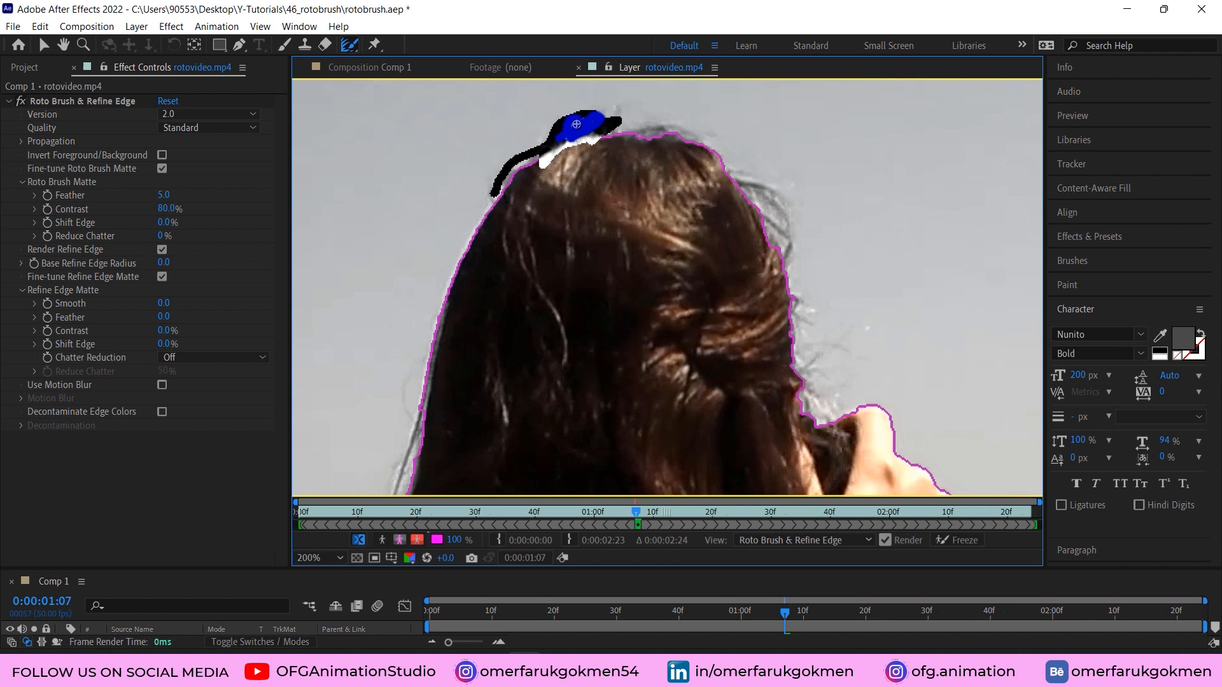
left_click_drag(576, 123, 488, 221)
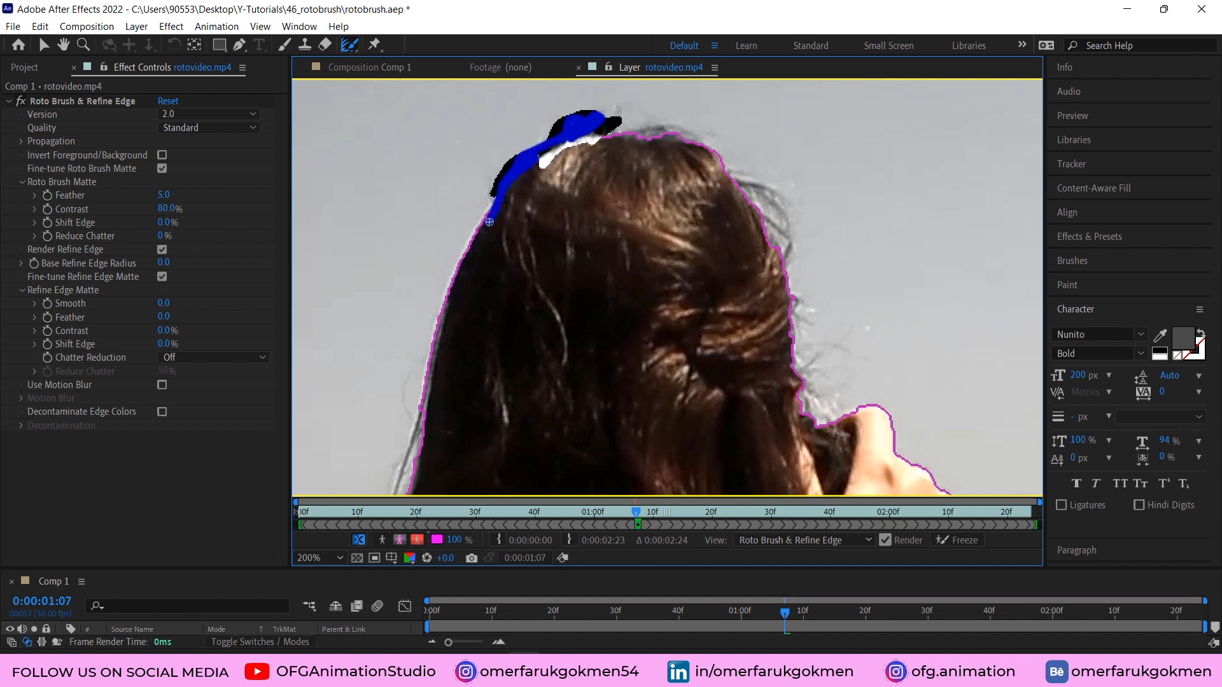
left_click_drag(491, 227, 604, 136)
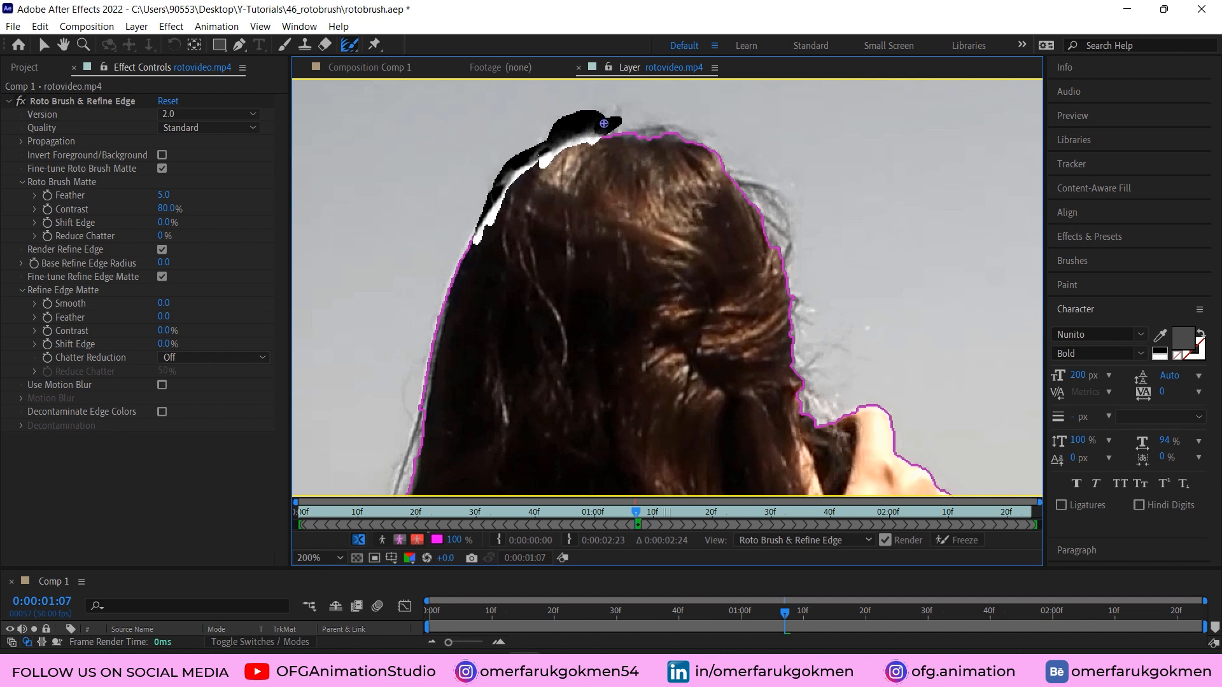
left_click_drag(604, 125, 794, 289)
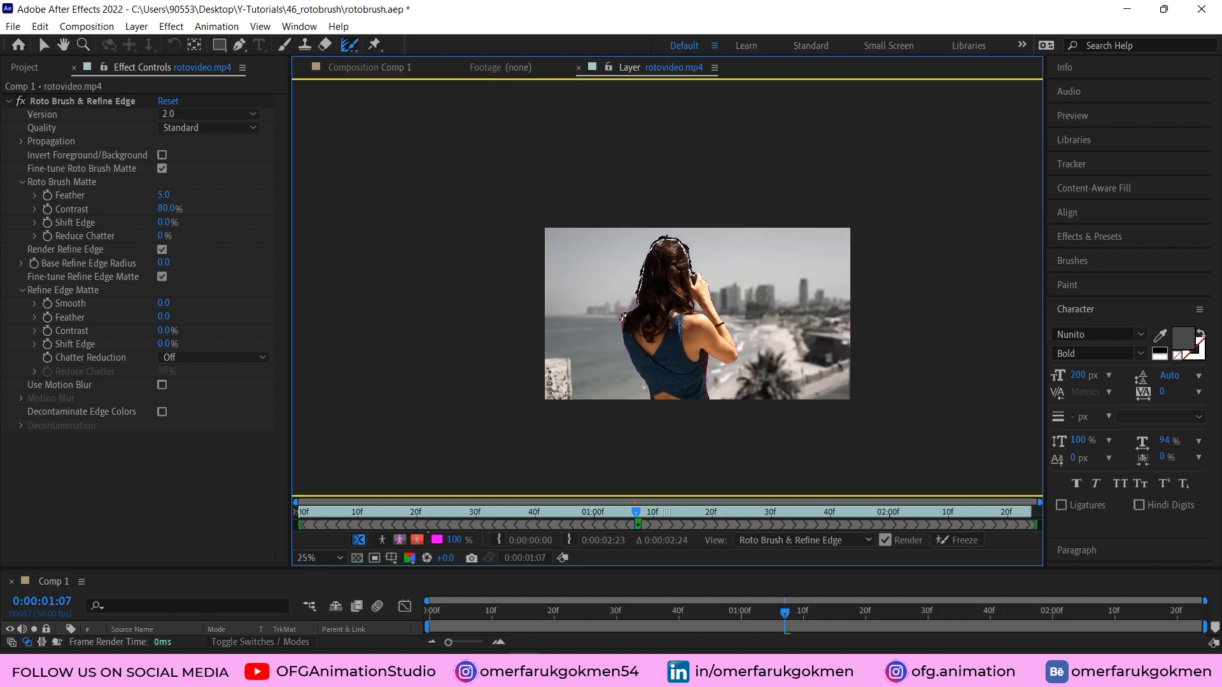
left_click(311, 557)
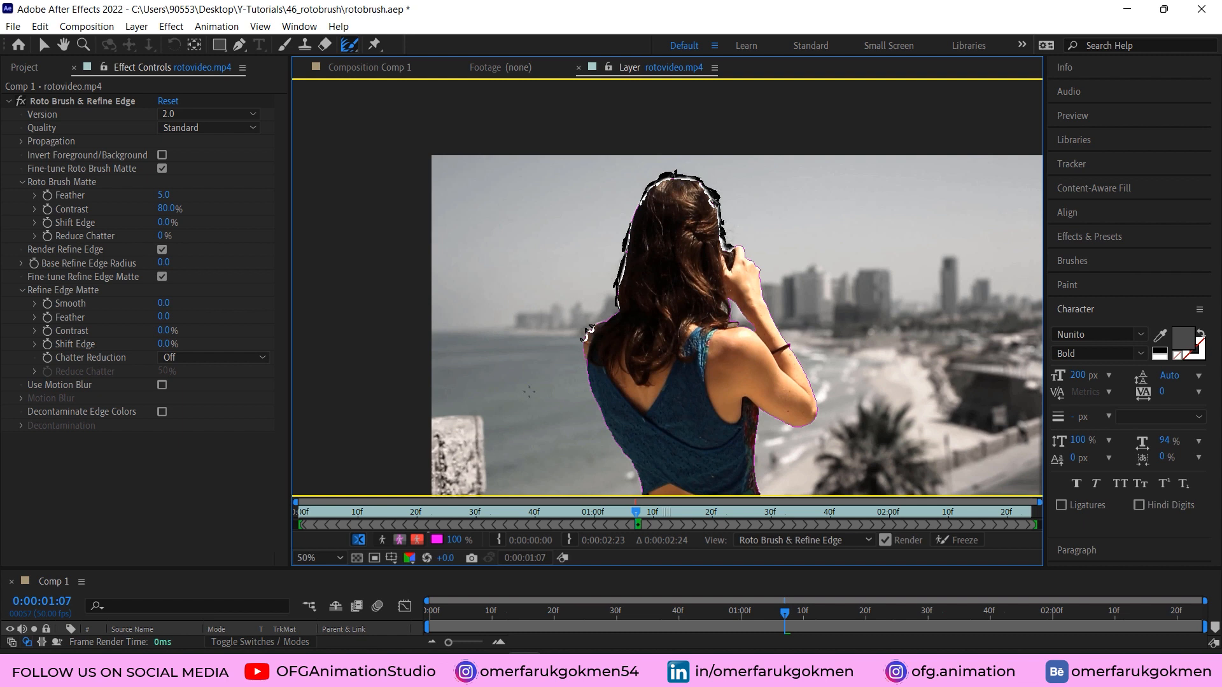
mouse_move(423, 568)
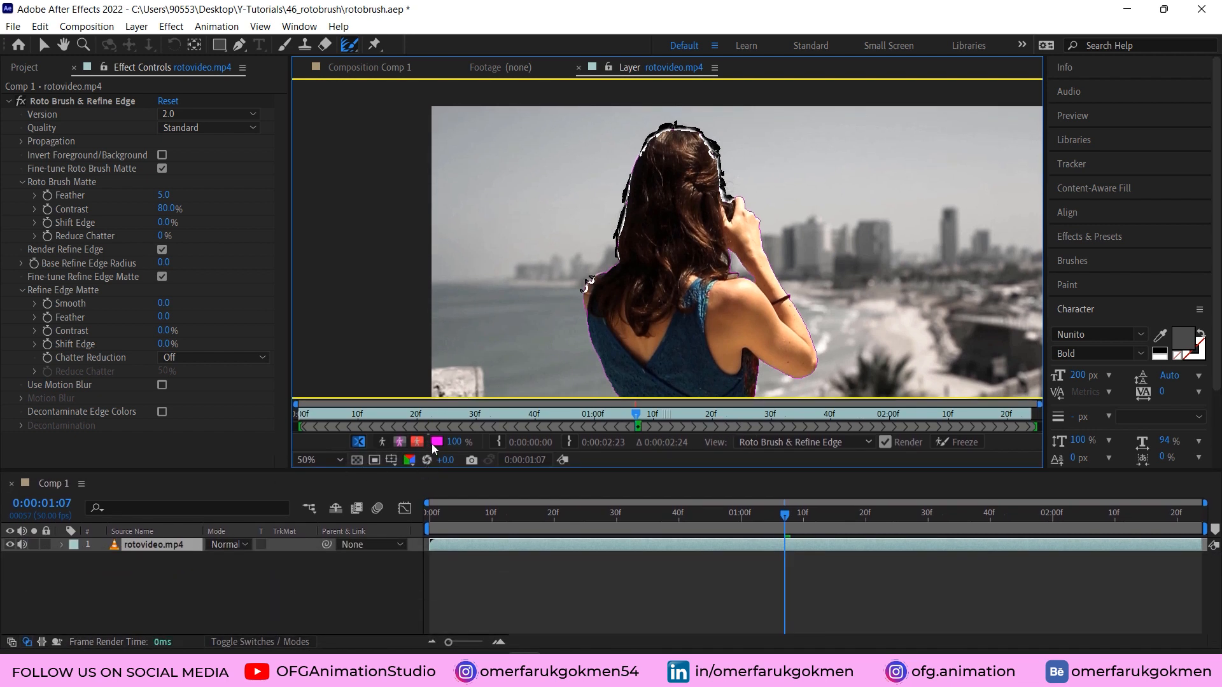
mouse_move(382, 442)
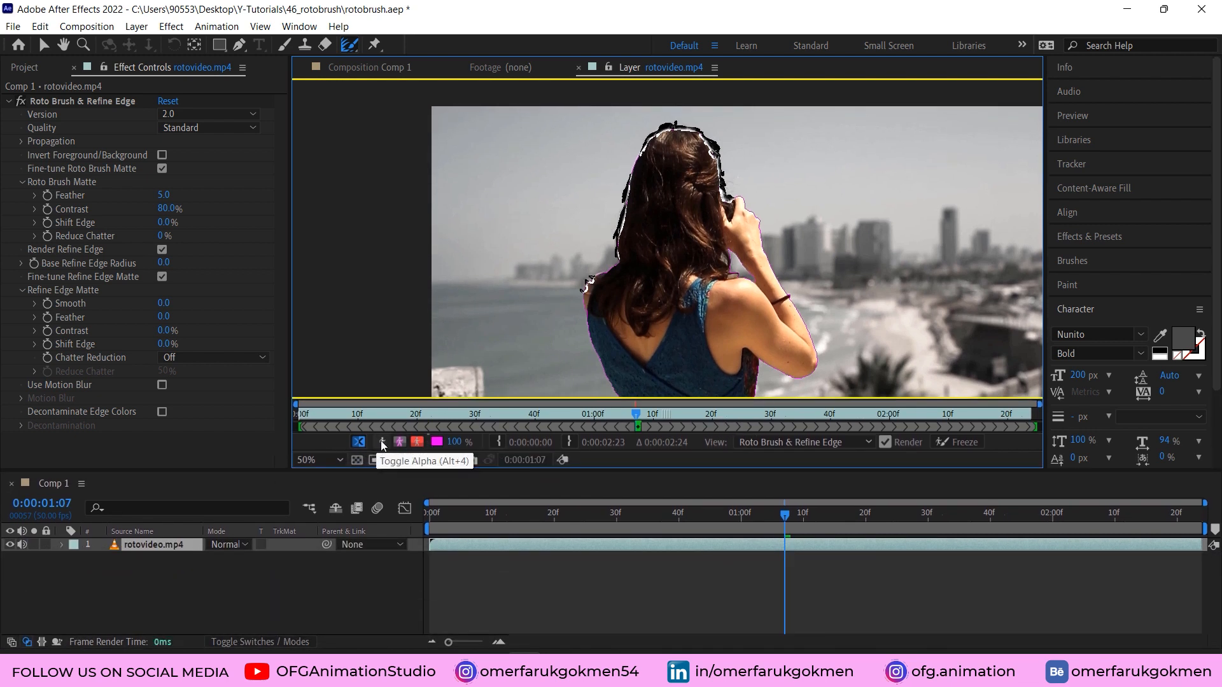
- Check the matte in black-and-white view, then set the overlay colour to green 24F692
left_click(382, 442)
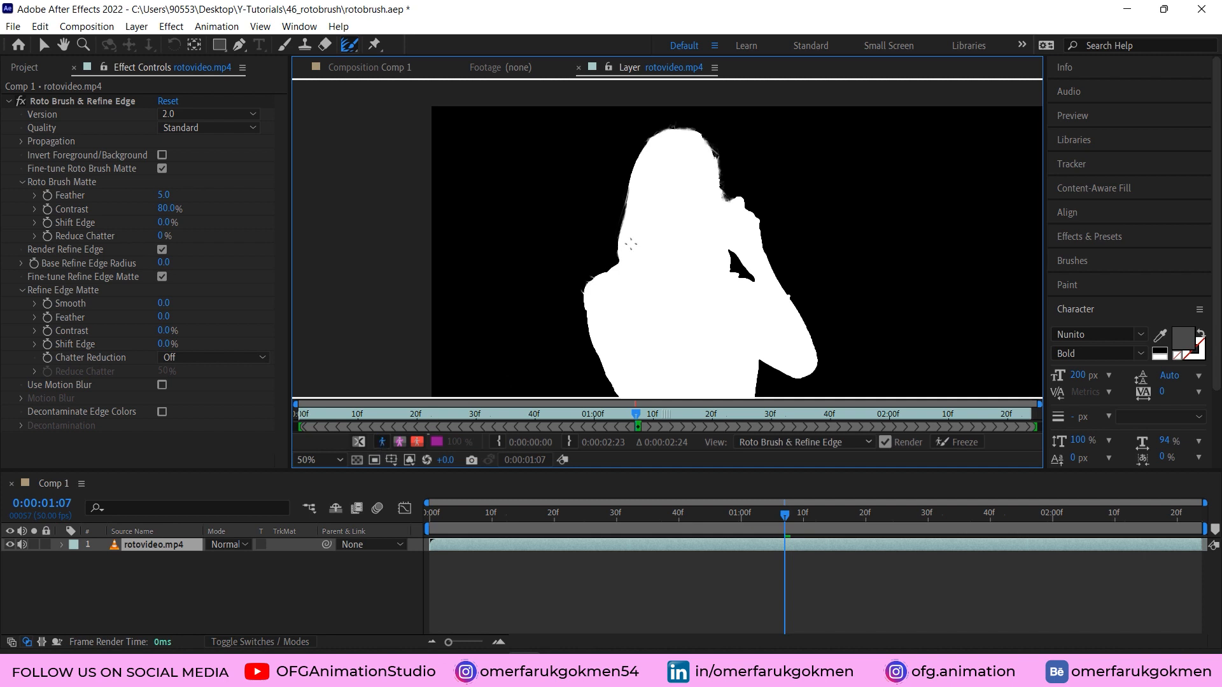
mouse_move(668, 188)
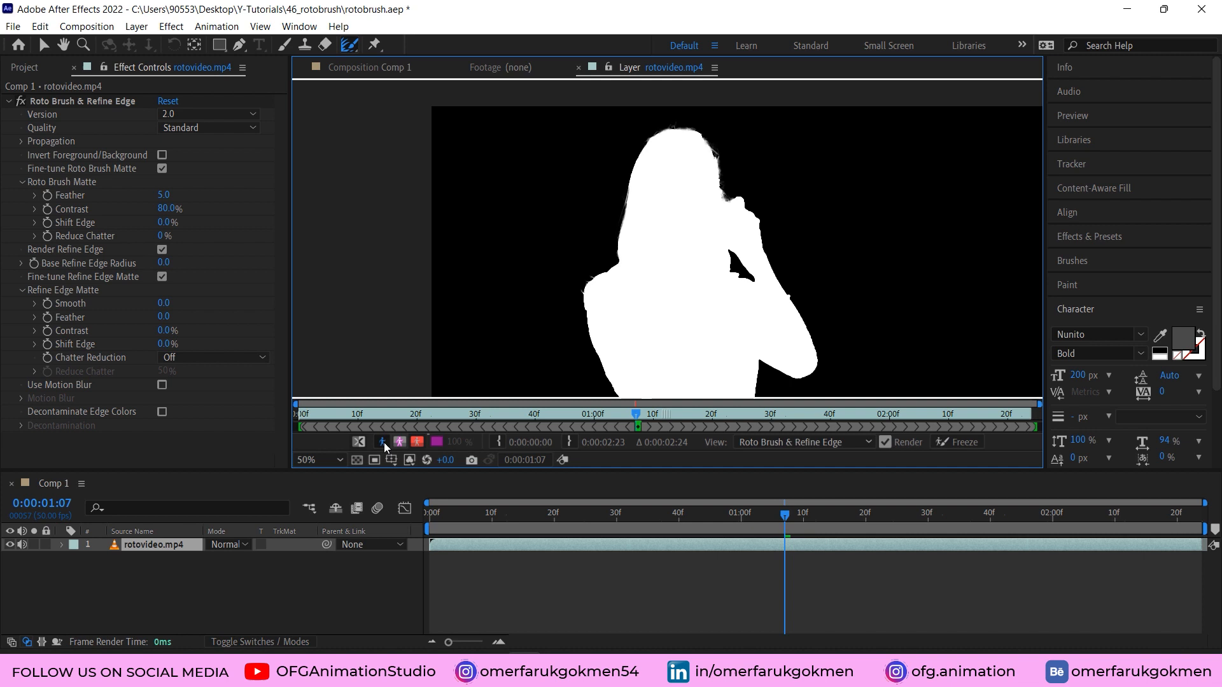
left_click(398, 442)
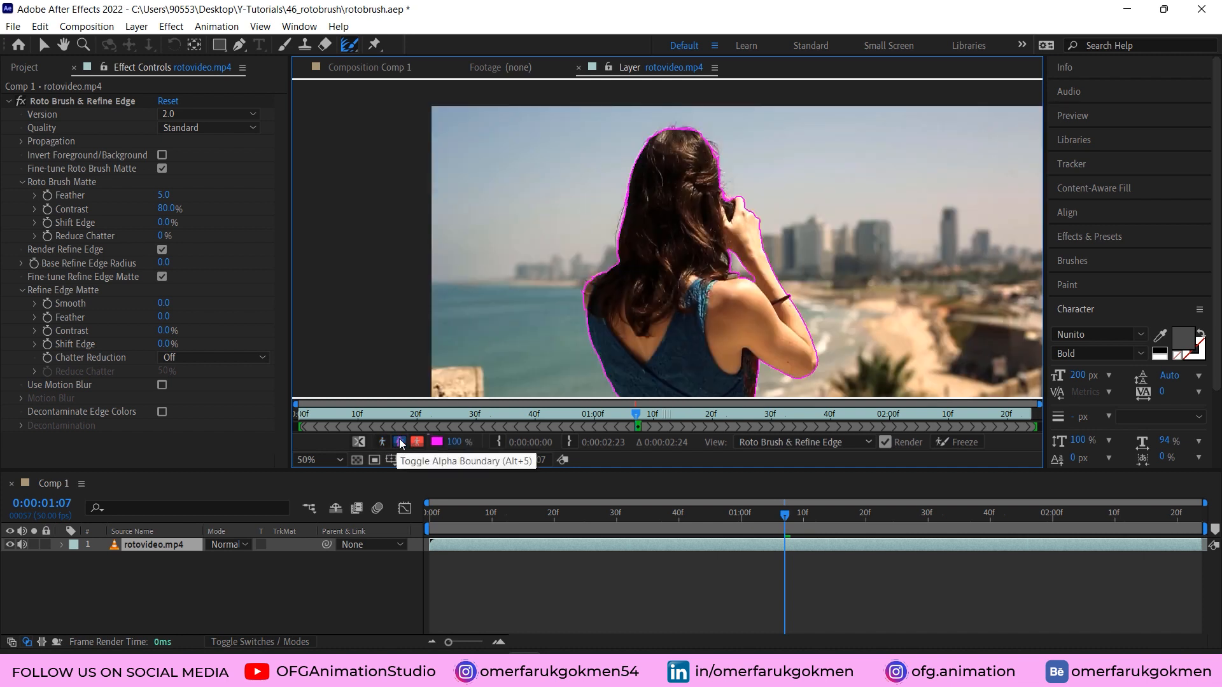
left_click(399, 441)
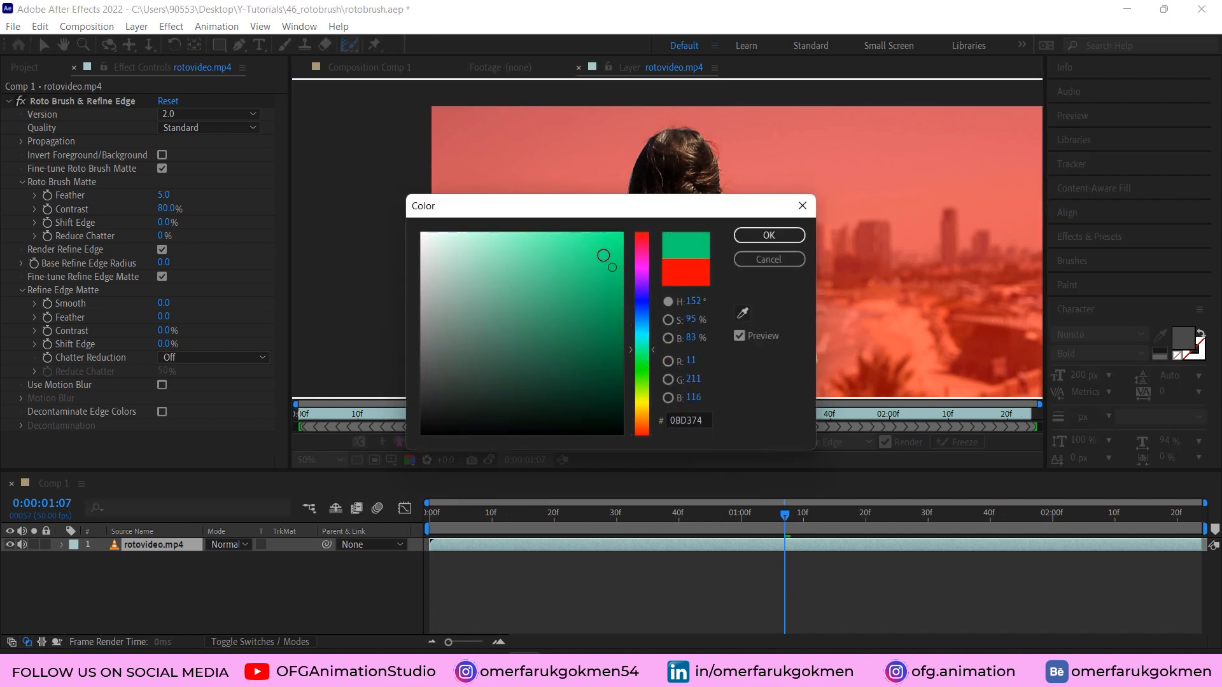
left_click(593, 238)
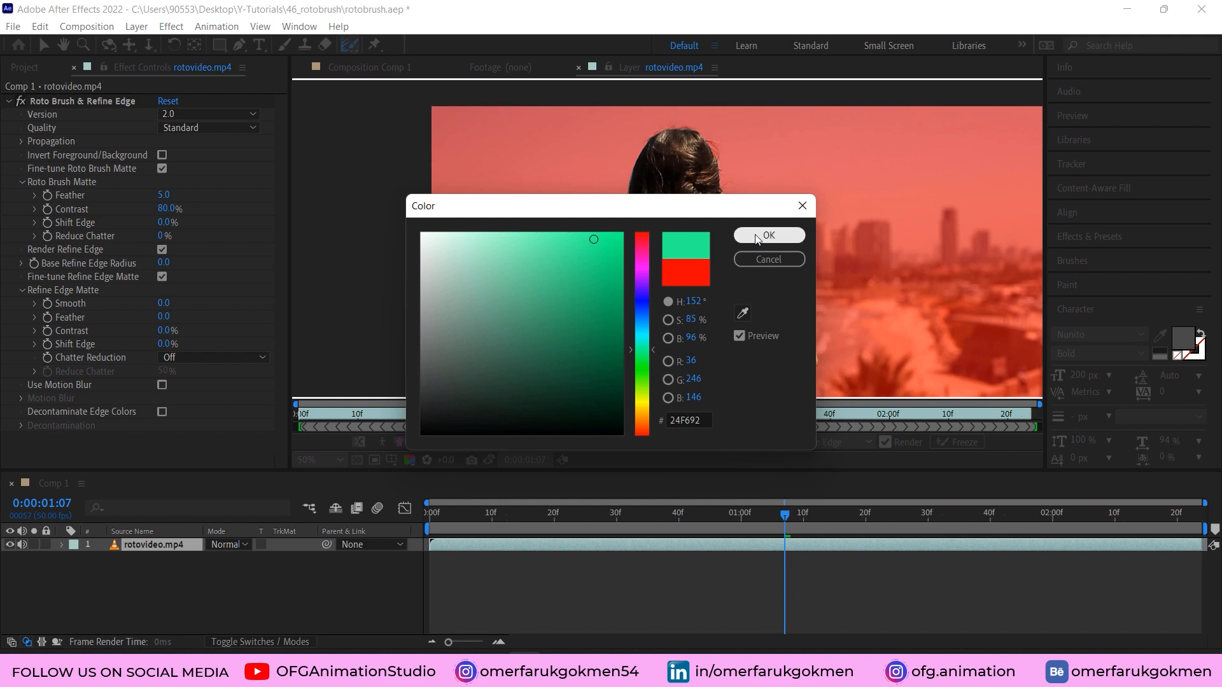
left_click(767, 236)
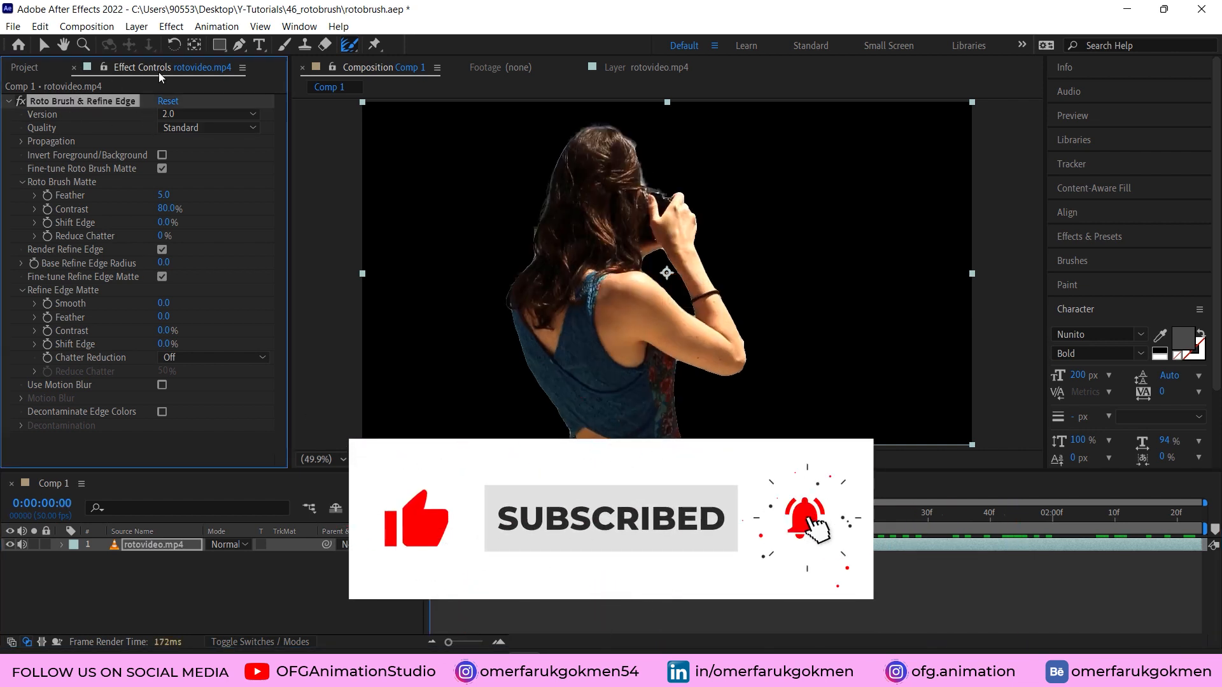
- Set Roto Brush & Refine Edge Quality to Best and nudge the matte feather
left_click(208, 128)
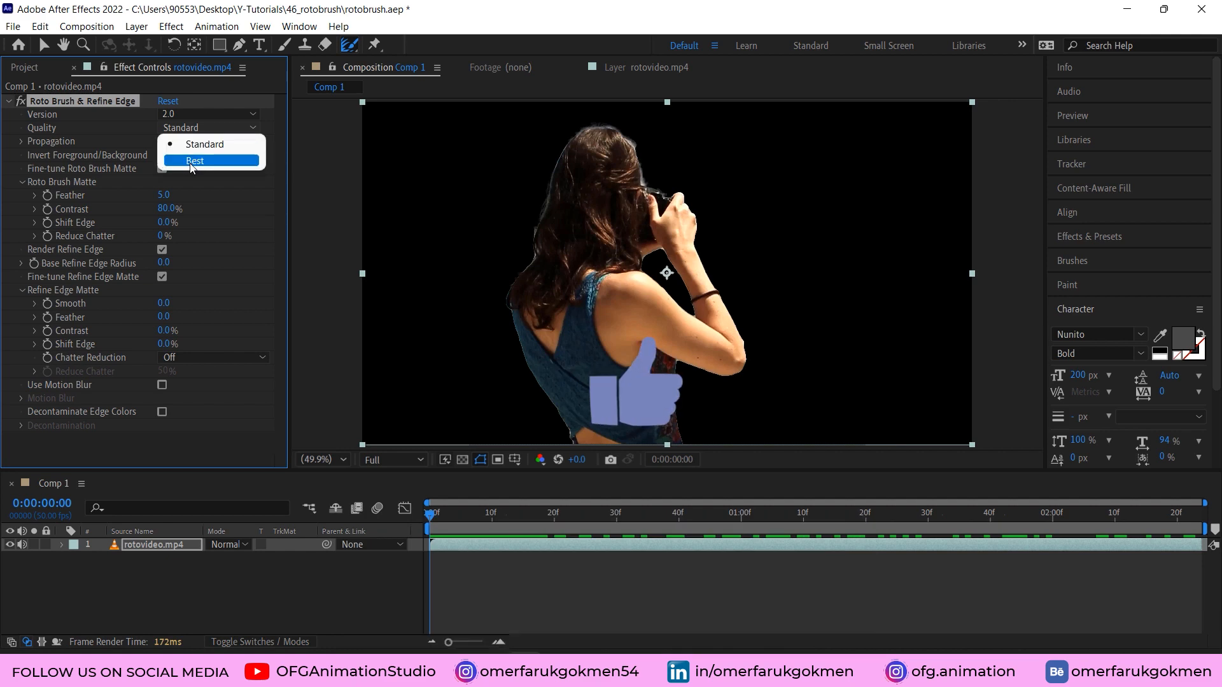
left_click(194, 160)
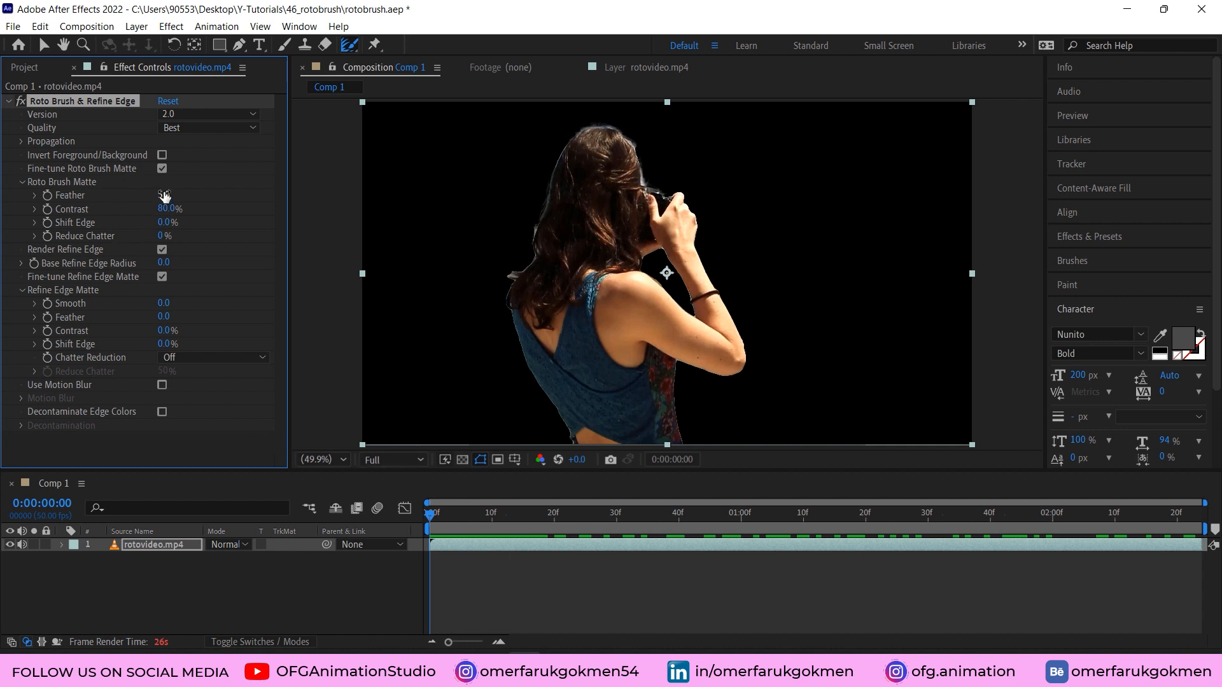
left_click_drag(168, 195, 183, 194)
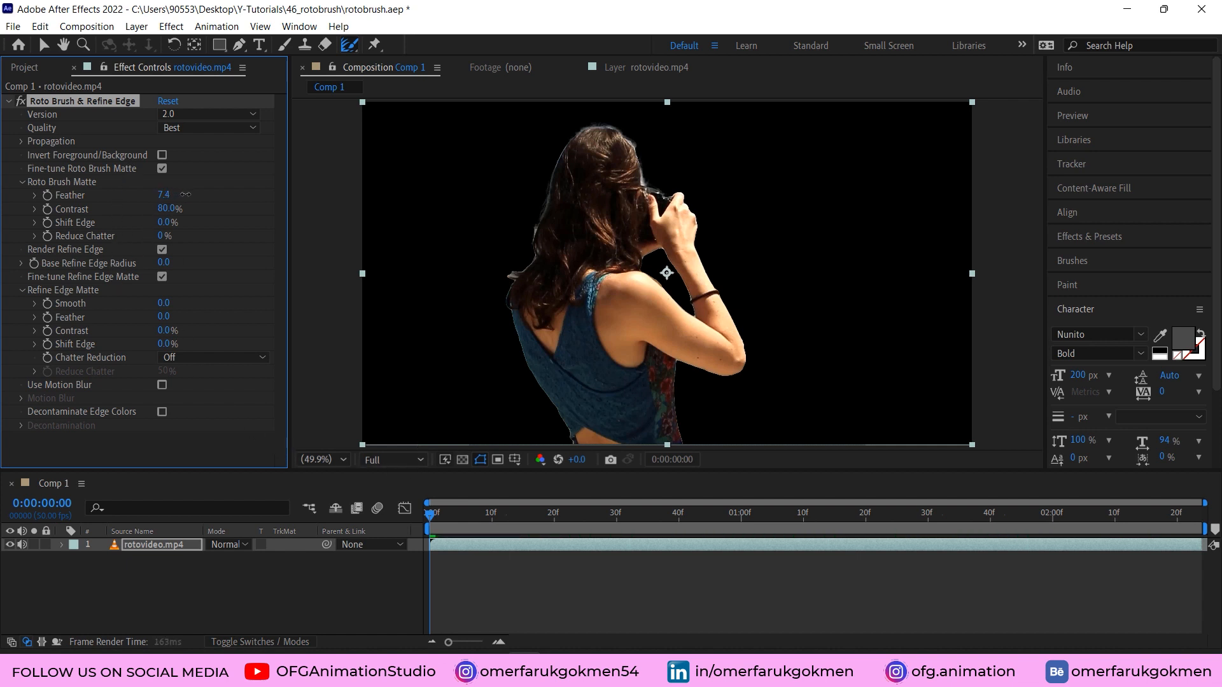
left_click(317, 459)
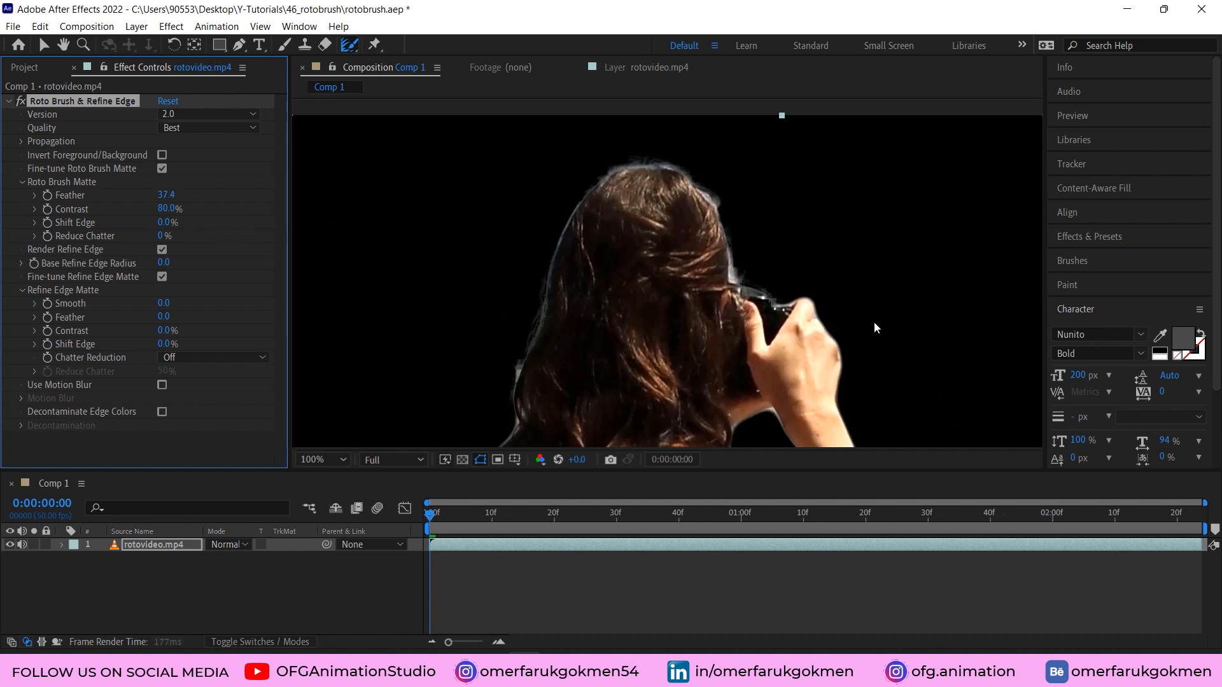
- Set Roto Brush Matte Feather to 5.0 and fit the composition in the viewer
left_click_drag(165, 193, 155, 194)
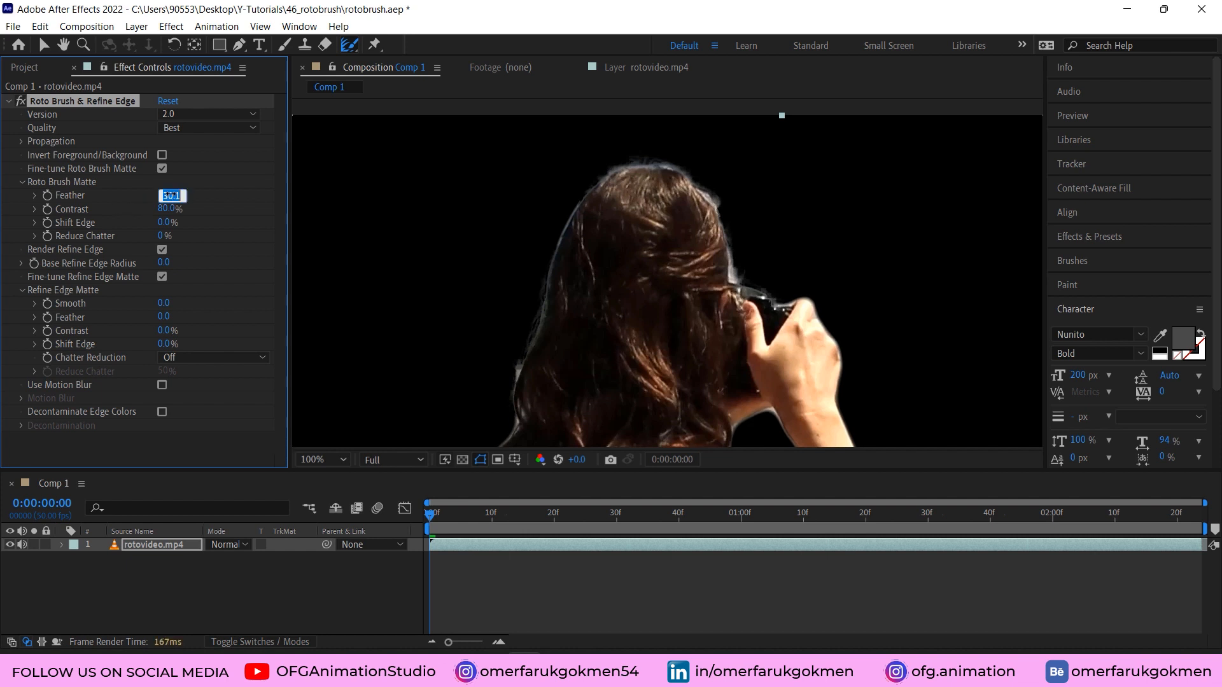
type("5.0")
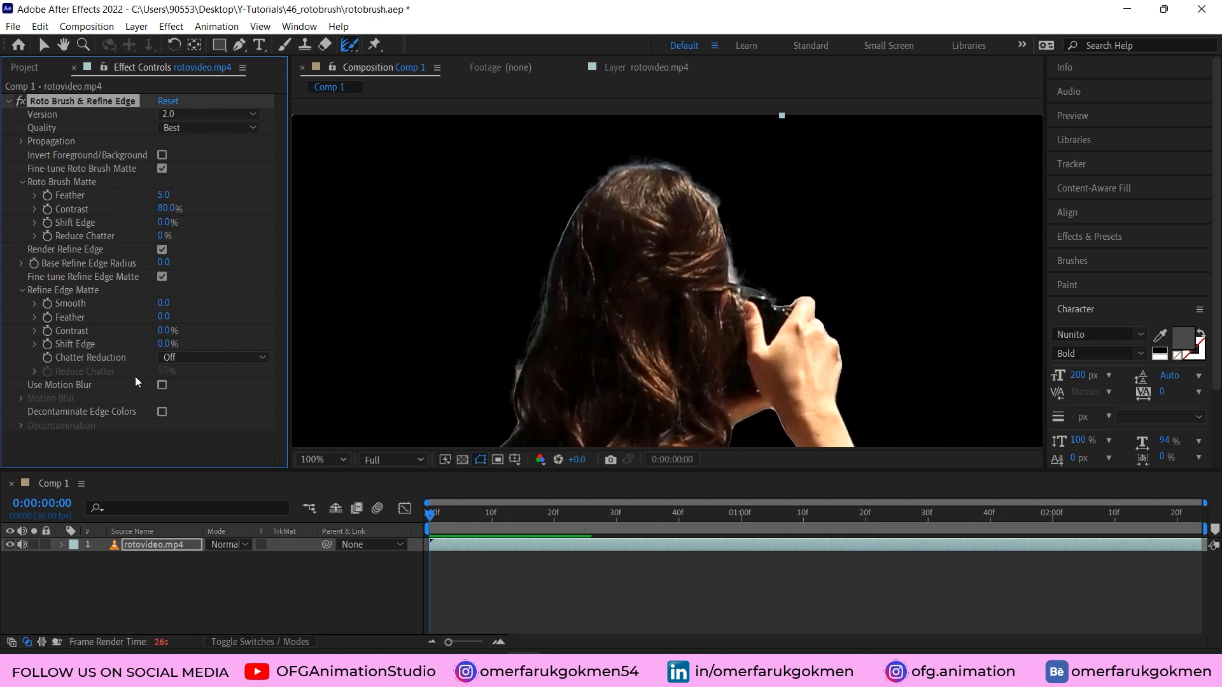
left_click(319, 460)
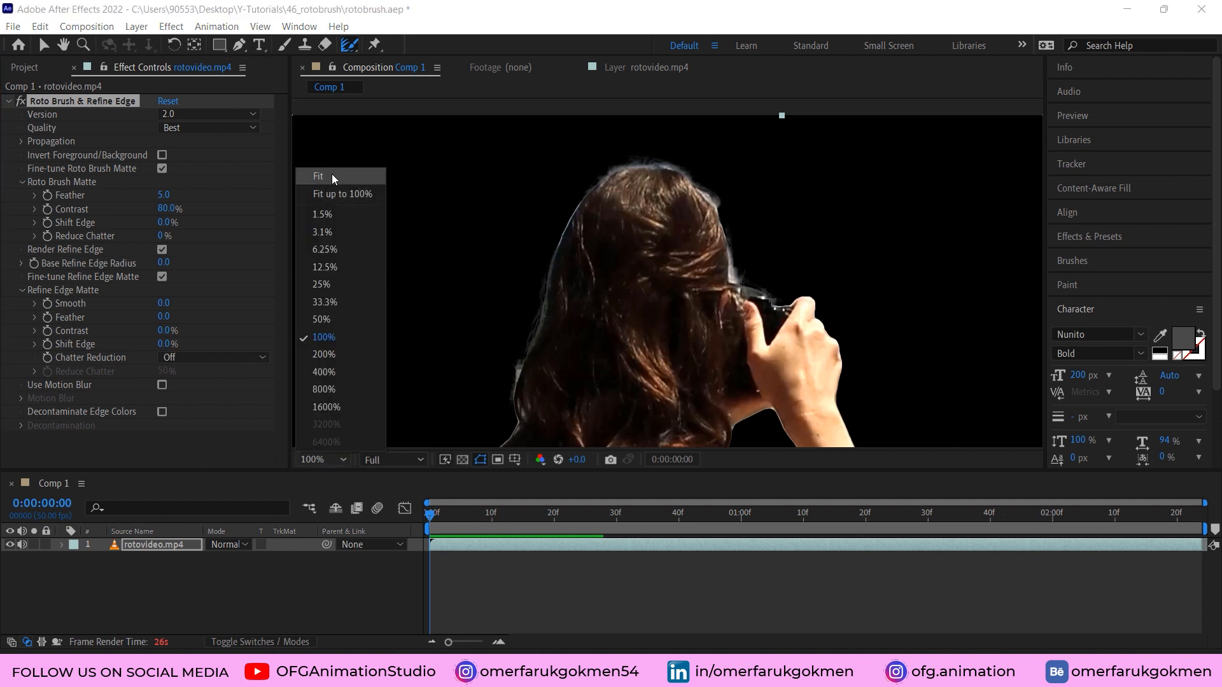
left_click(318, 176)
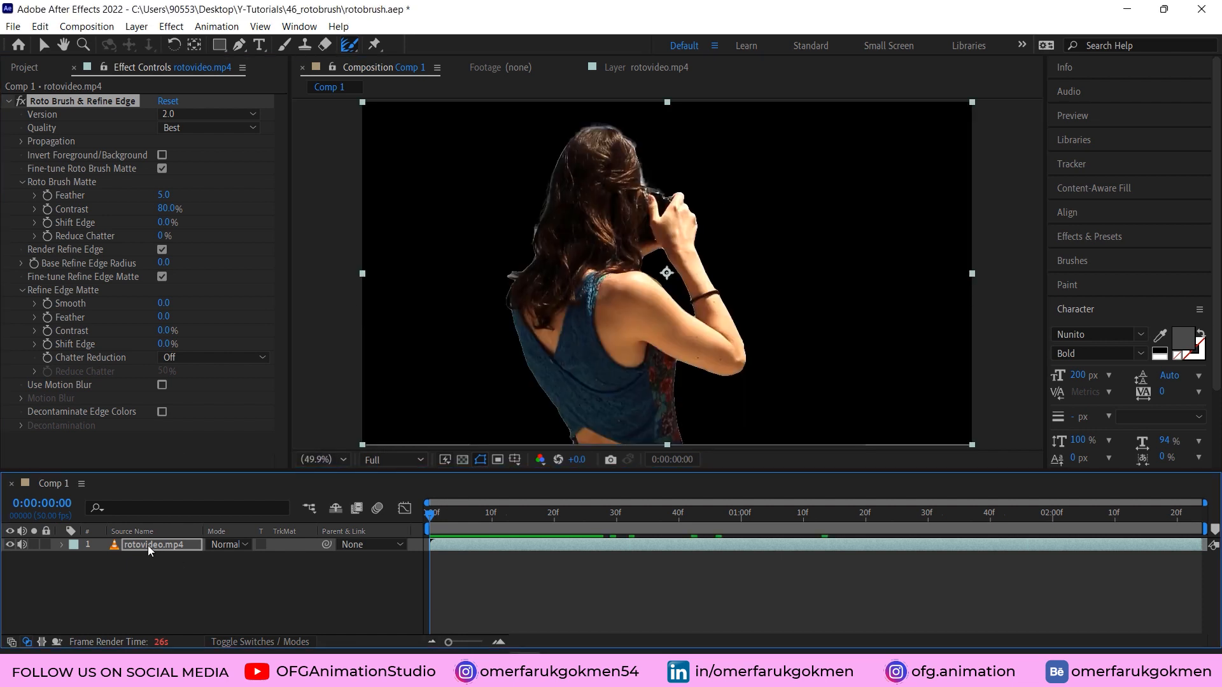
- Select the cut-out rotovideo.mp4 layer so it can be duplicated as a background copy
left_click(139, 561)
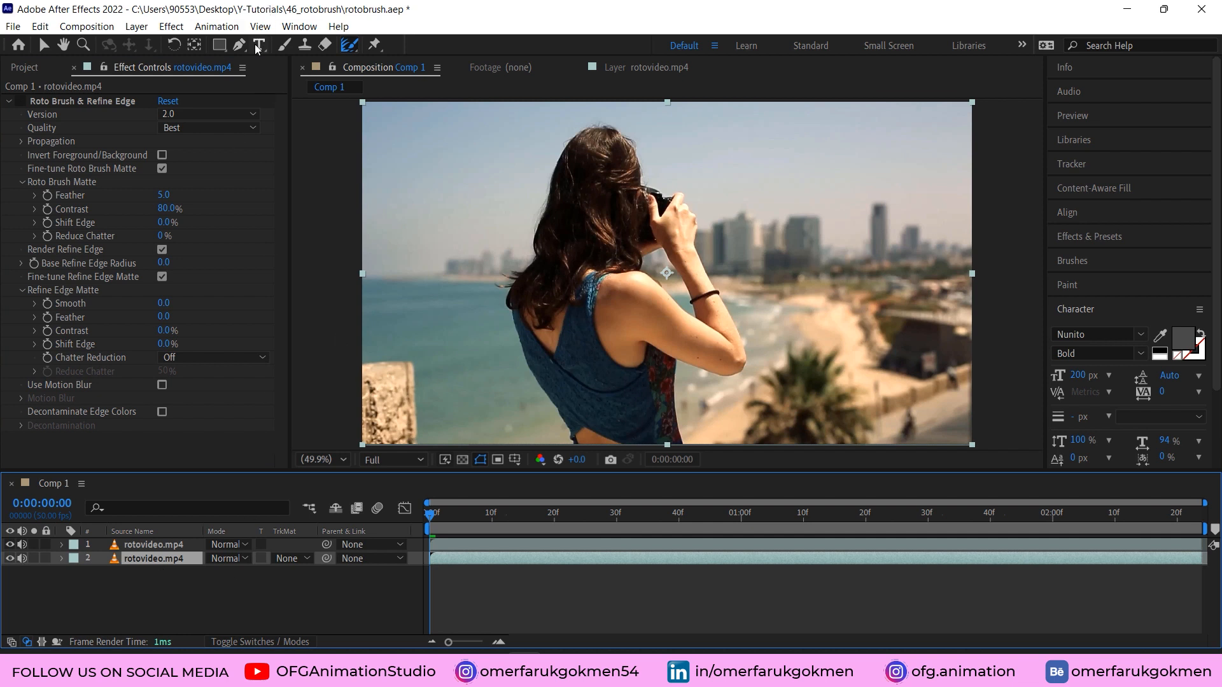
- Create a ROTO BRUSH text layer with the Horizontal Type tool and colour it white
left_click(258, 46)
type("R")
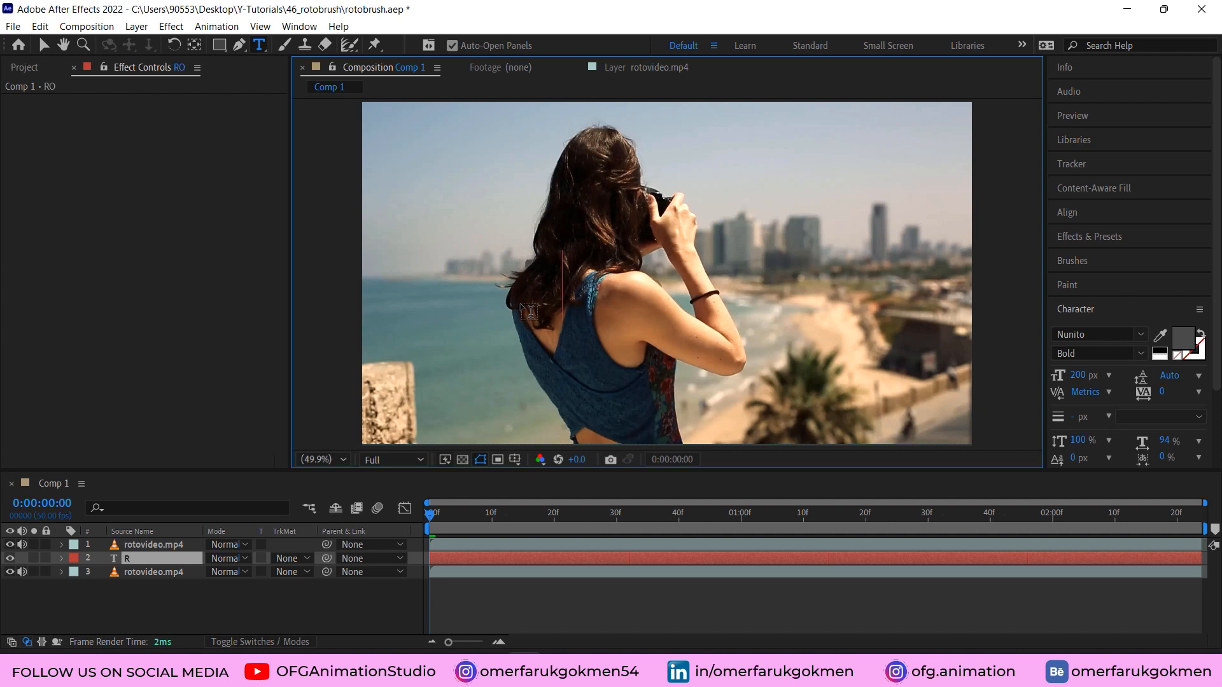
type("OTO BRUSH")
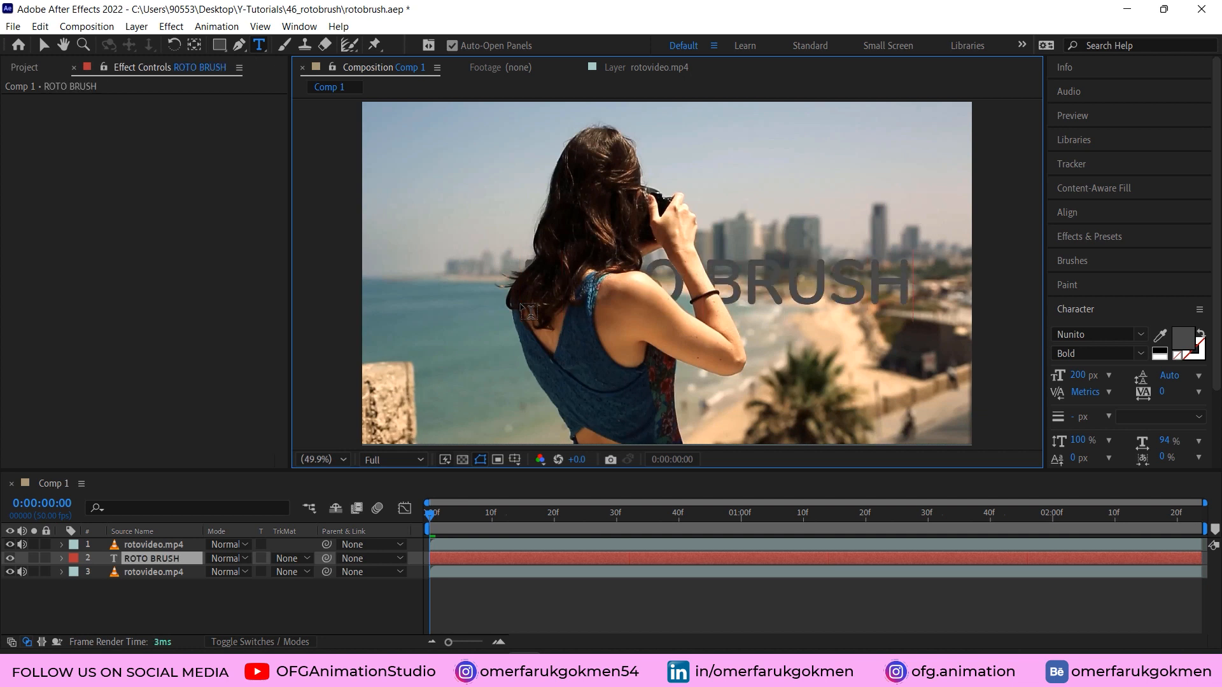
left_click(154, 558)
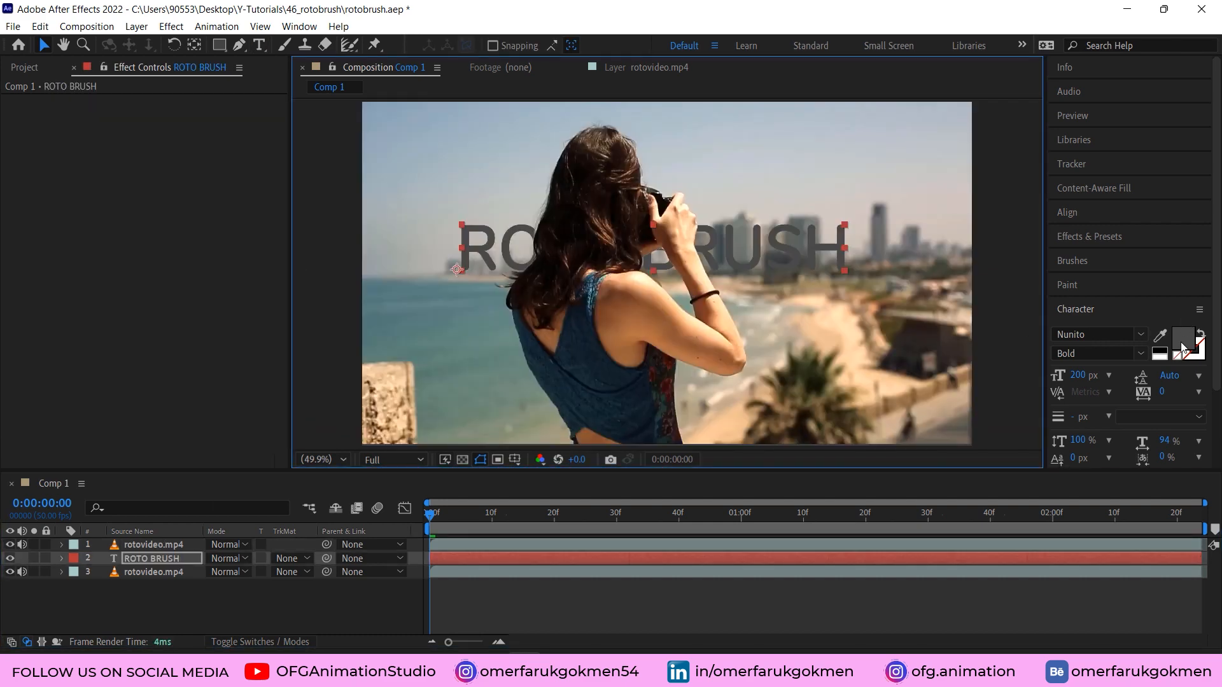
left_click(1183, 345)
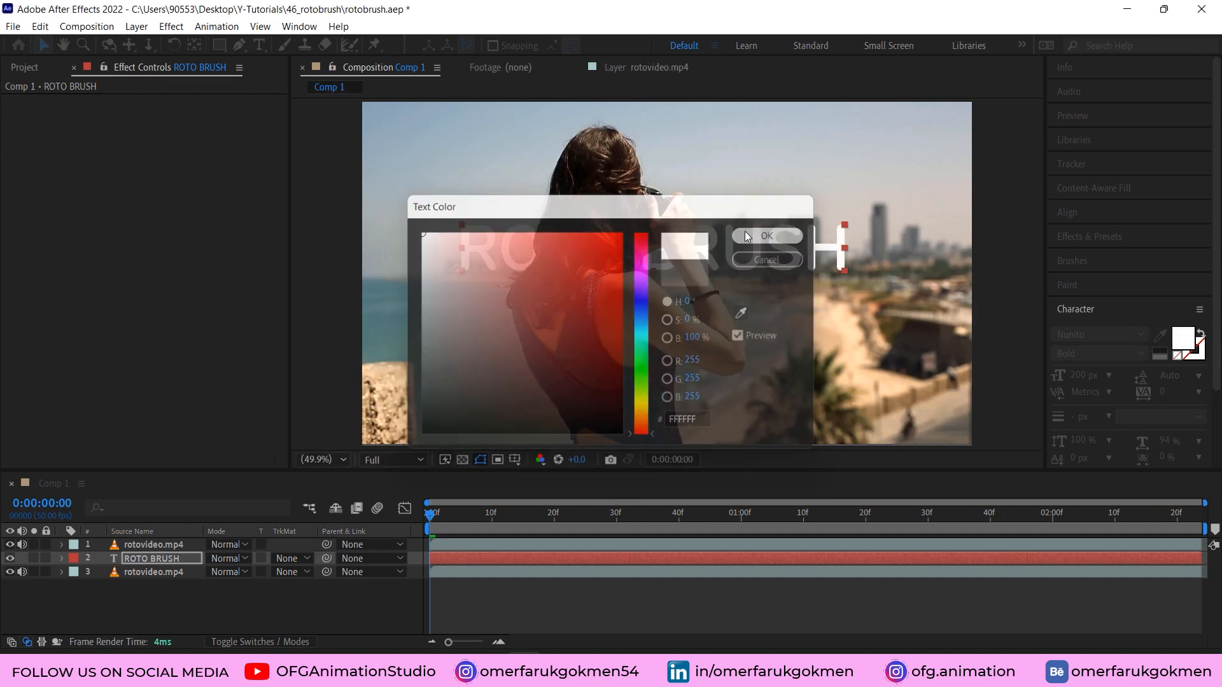
left_click(765, 237)
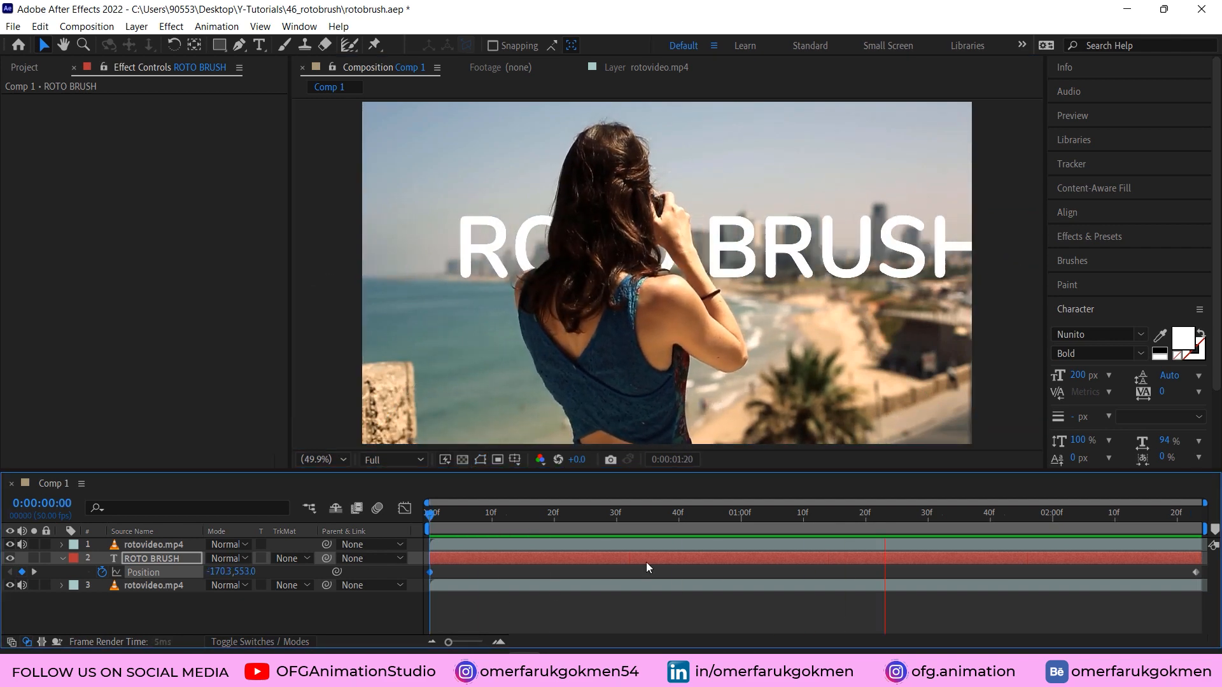
- Keyframe the text Position at 0:00 and move the playhead later for the second key
left_click(753, 513)
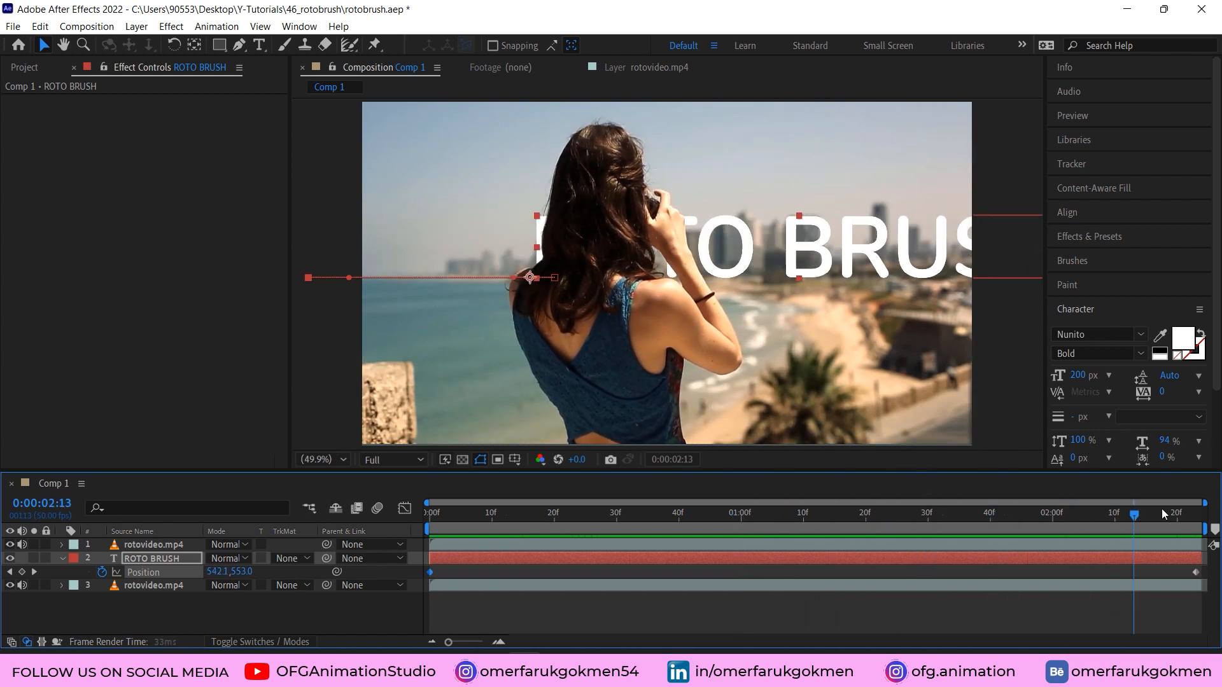
left_click(766, 513)
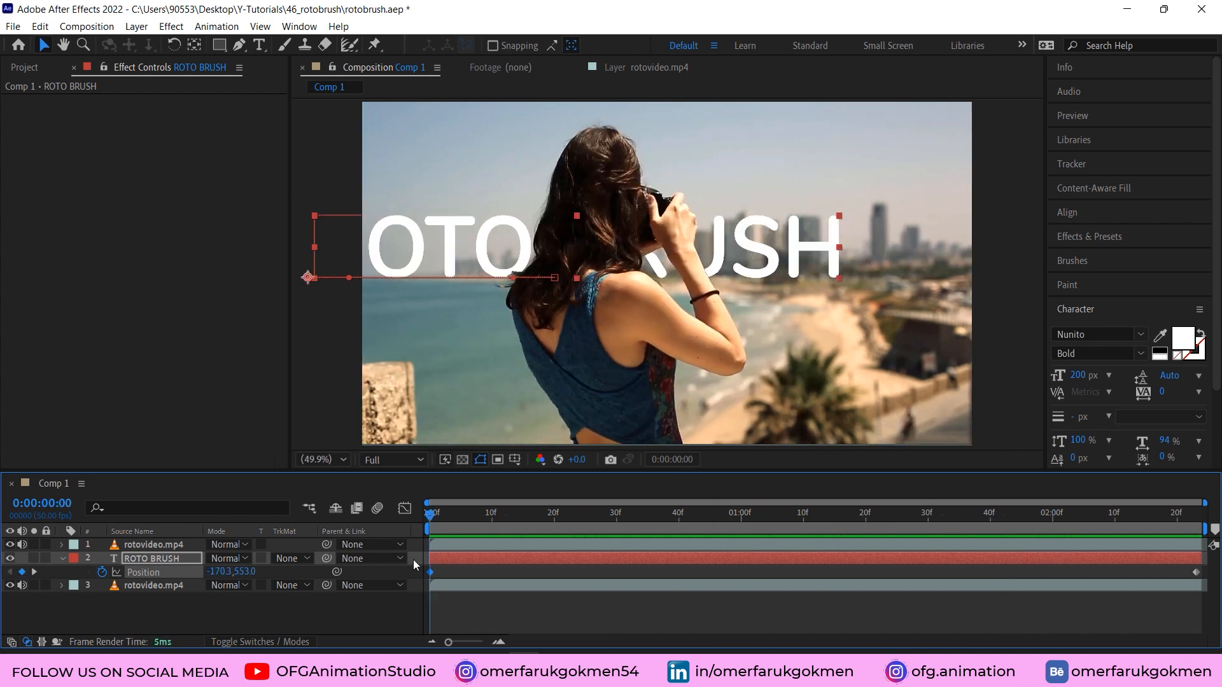
mouse_move(454, 513)
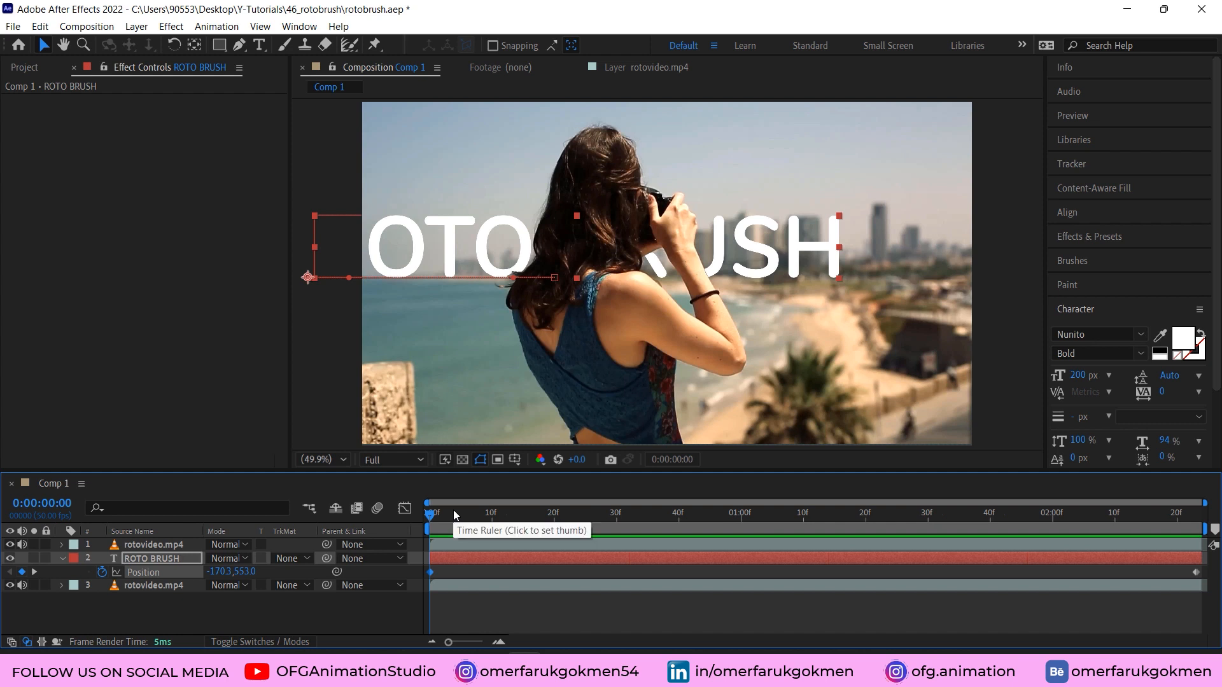